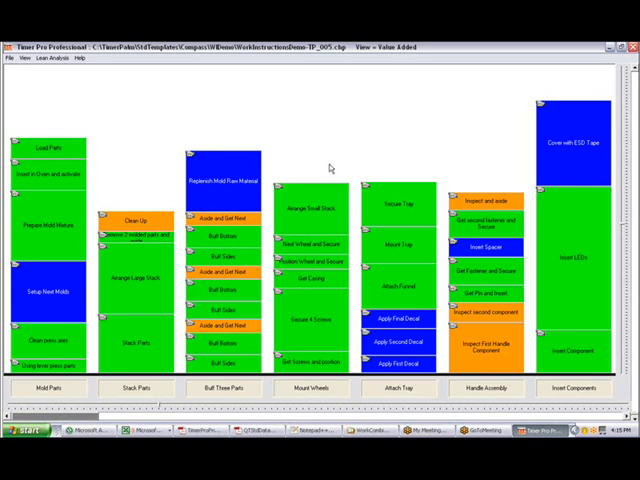
- Send the timing study to a new work combination Excel file named PartN
{"action": "right_click", "coordinate": [330, 168]}
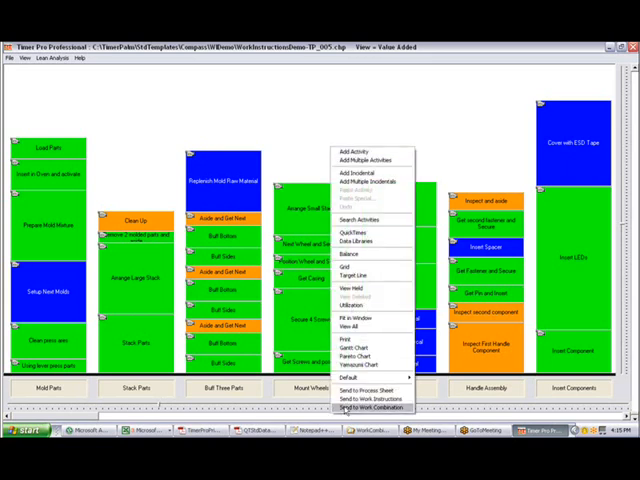
{"action": "left_click", "coordinate": [368, 406]}
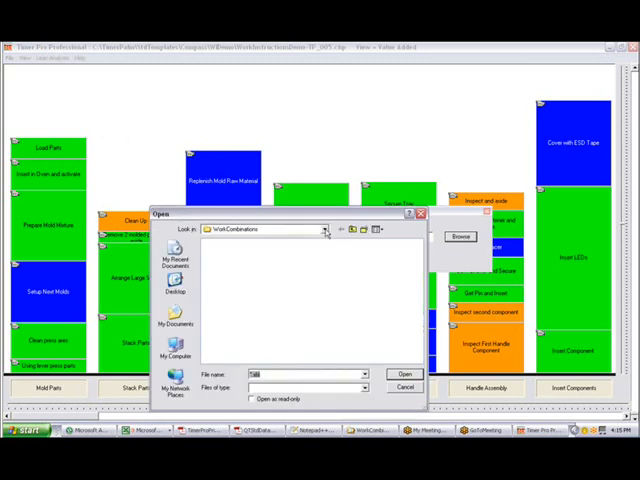
{"action": "left_click", "coordinate": [324, 228]}
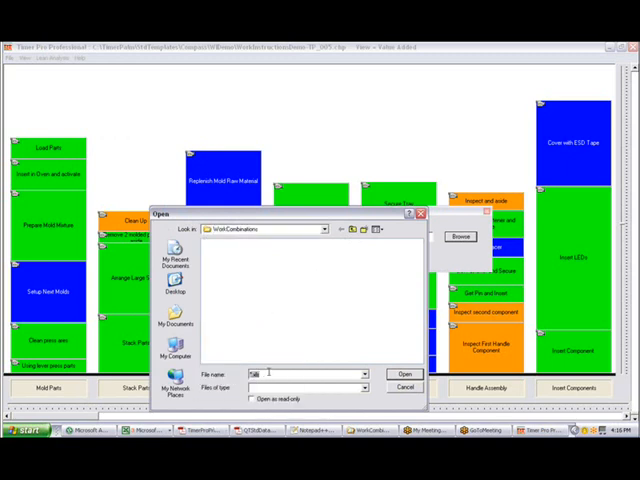
{"action": "type", "text": "PartNo1"}
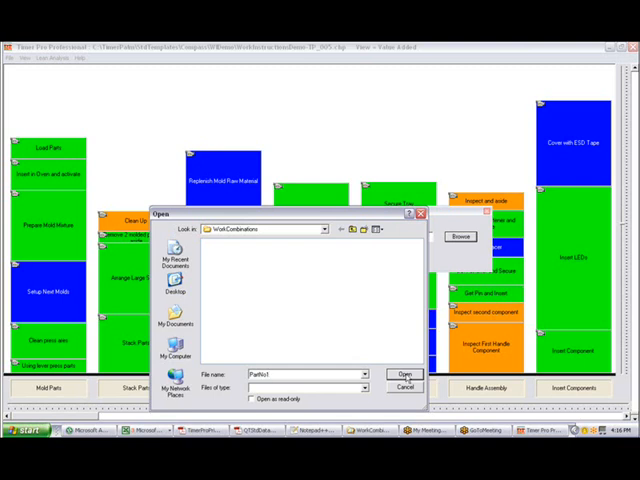
{"action": "left_click", "coordinate": [404, 372]}
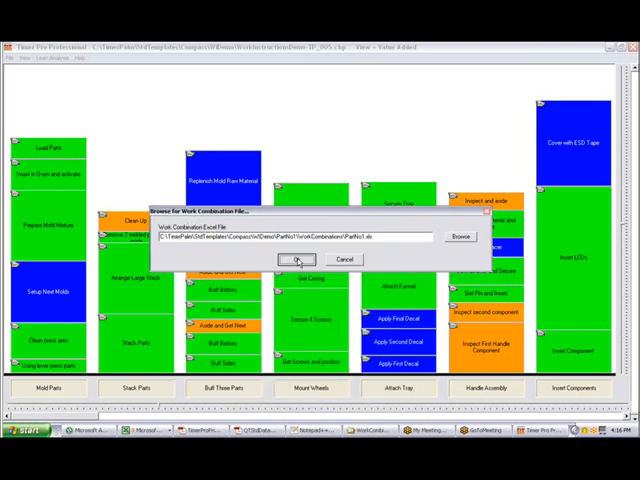
{"action": "left_click", "coordinate": [296, 260]}
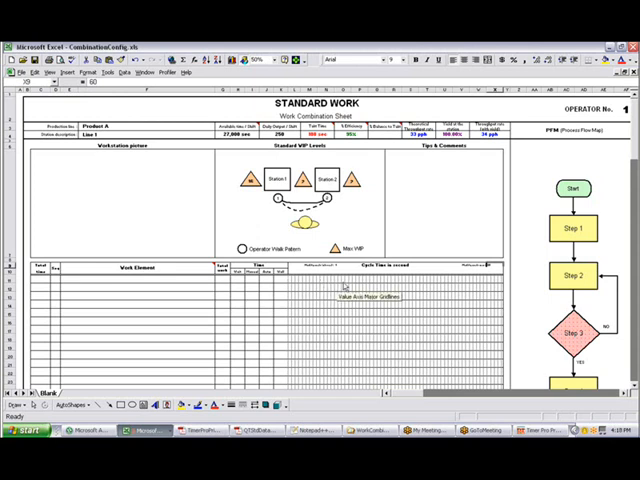
{"action": "mouse_move", "coordinate": [348, 280]}
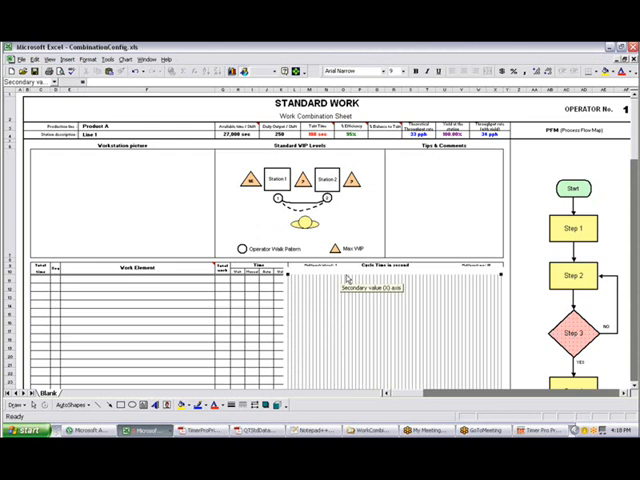
- Bring up the context options for the chart's cycle-time value axis
{"action": "right_click", "coordinate": [344, 278]}
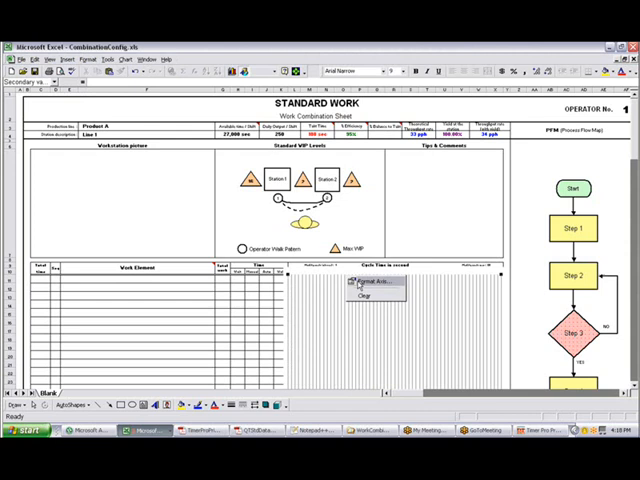
- Set the cycle-time axis scale to a 120-second maximum in Format Axis
{"action": "left_click", "coordinate": [368, 280]}
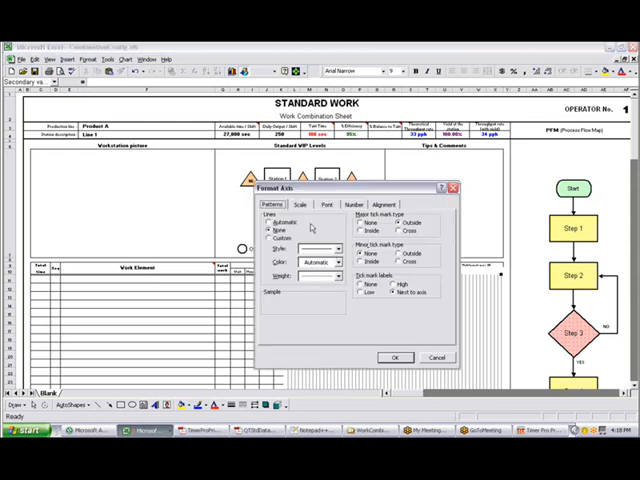
{"action": "left_click", "coordinate": [298, 204]}
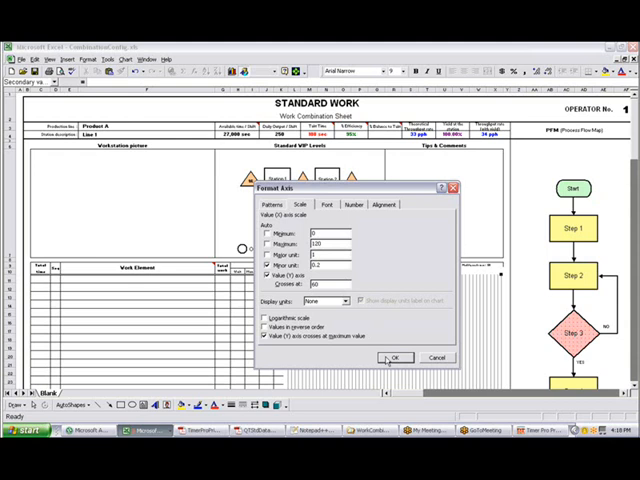
{"action": "left_click", "coordinate": [392, 356]}
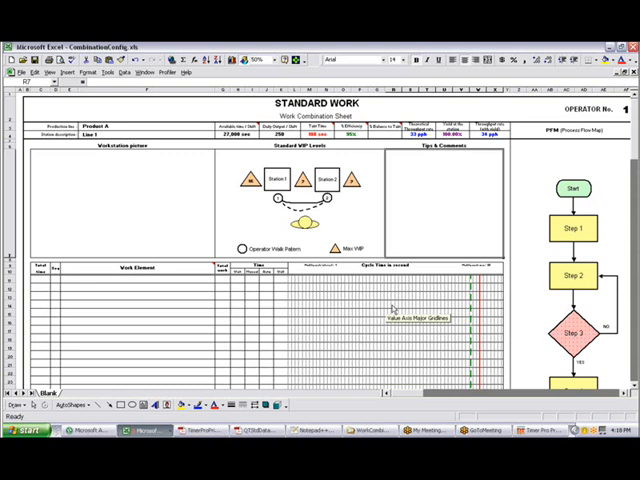
- Set the chart gridline scale to match the 120-second axis in Format Gridlines
{"action": "right_click", "coordinate": [392, 318]}
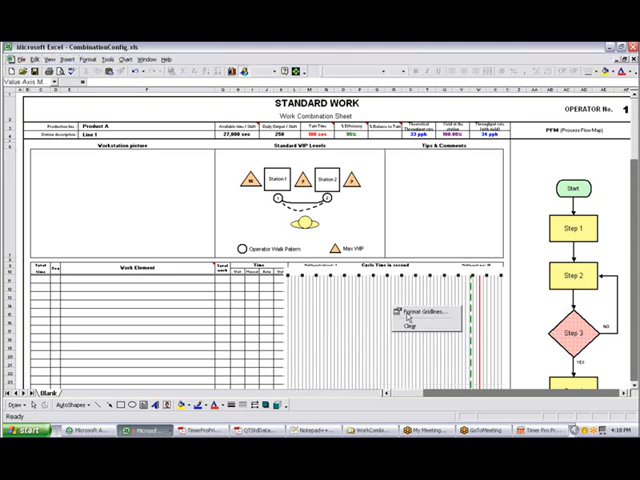
{"action": "left_click", "coordinate": [424, 312]}
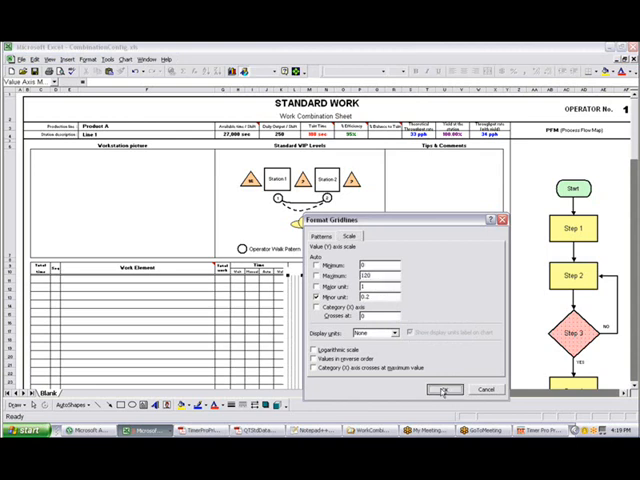
{"action": "left_click", "coordinate": [446, 388]}
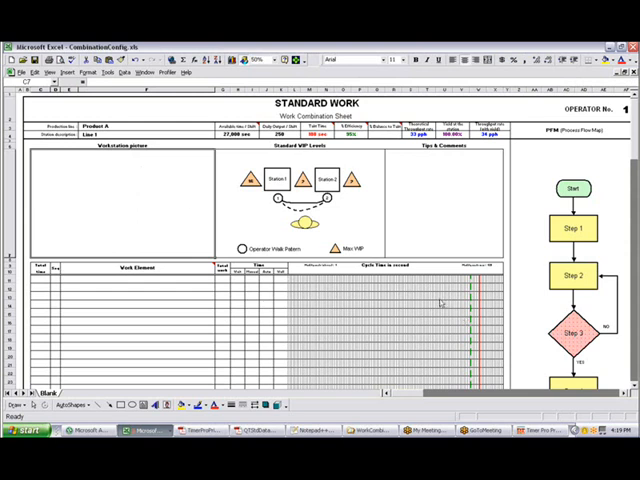
{"action": "mouse_move", "coordinate": [432, 304]}
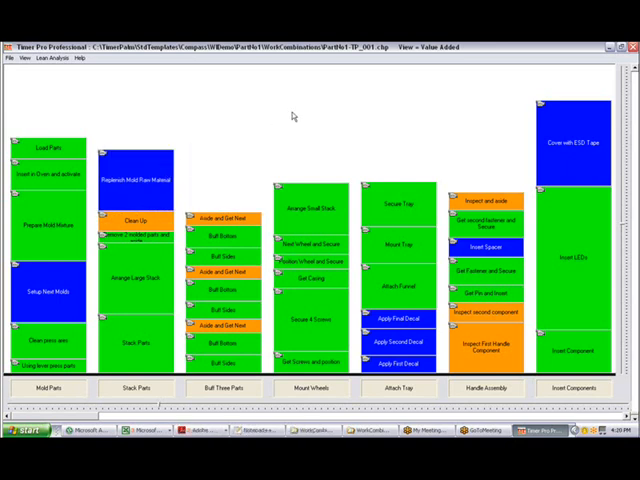
- Send the timing study again to a work combination file named PartNo1
{"action": "right_click", "coordinate": [290, 116]}
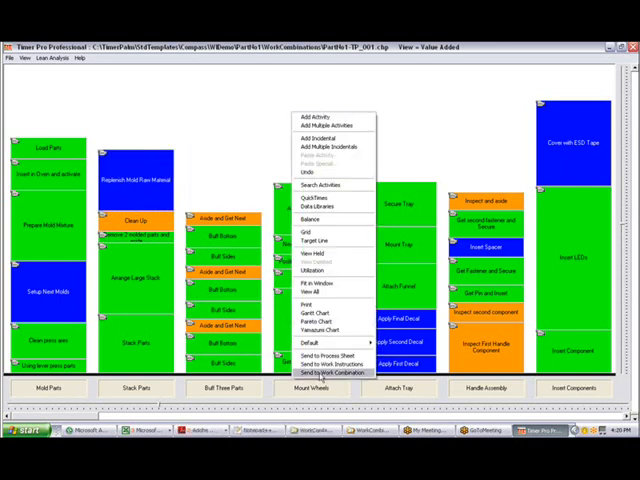
{"action": "left_click", "coordinate": [336, 372]}
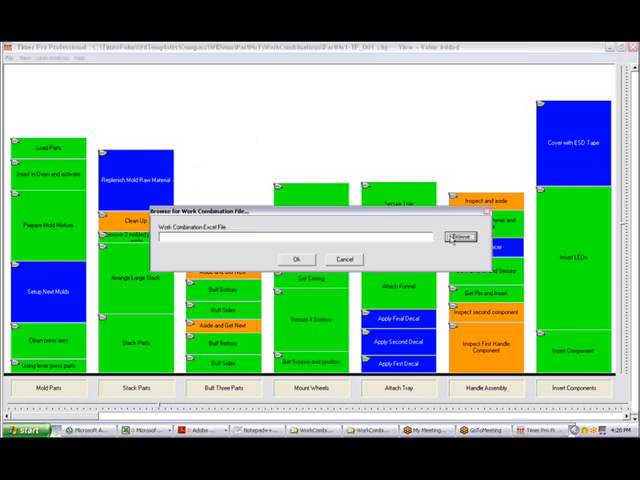
{"action": "left_click", "coordinate": [460, 238]}
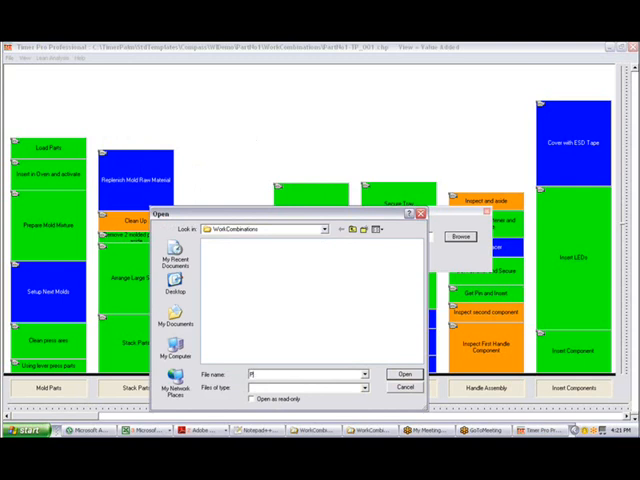
{"action": "type", "text": "PartNo1"}
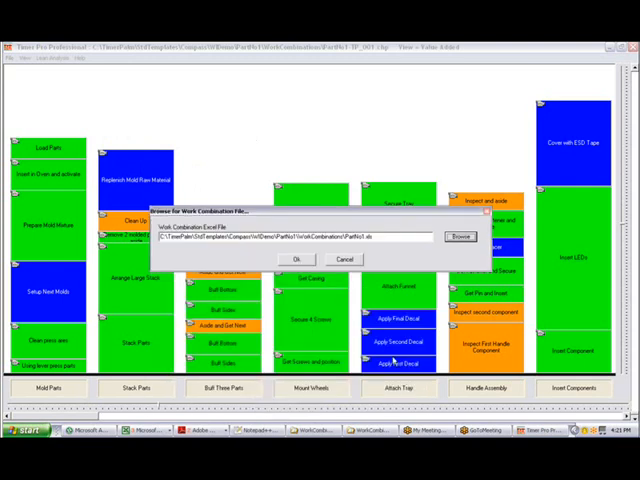
{"action": "left_click", "coordinate": [296, 260]}
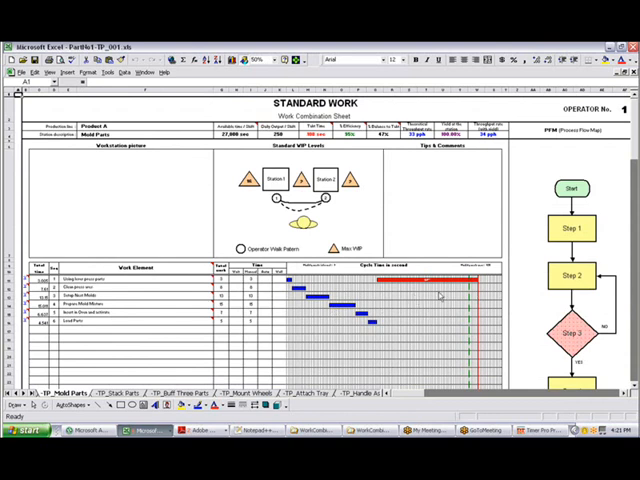
{"action": "mouse_move", "coordinate": [424, 302]}
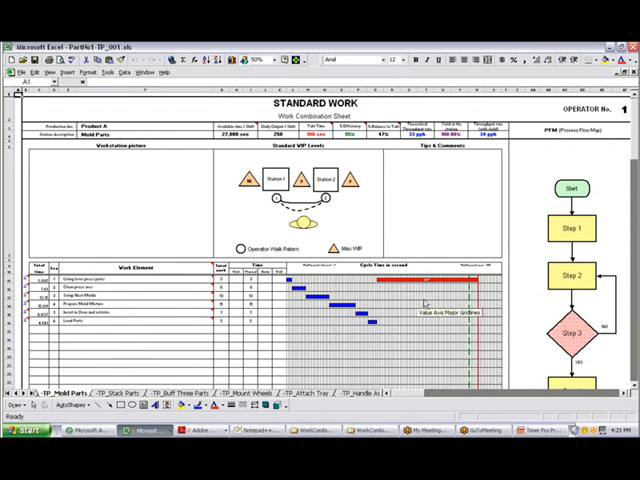